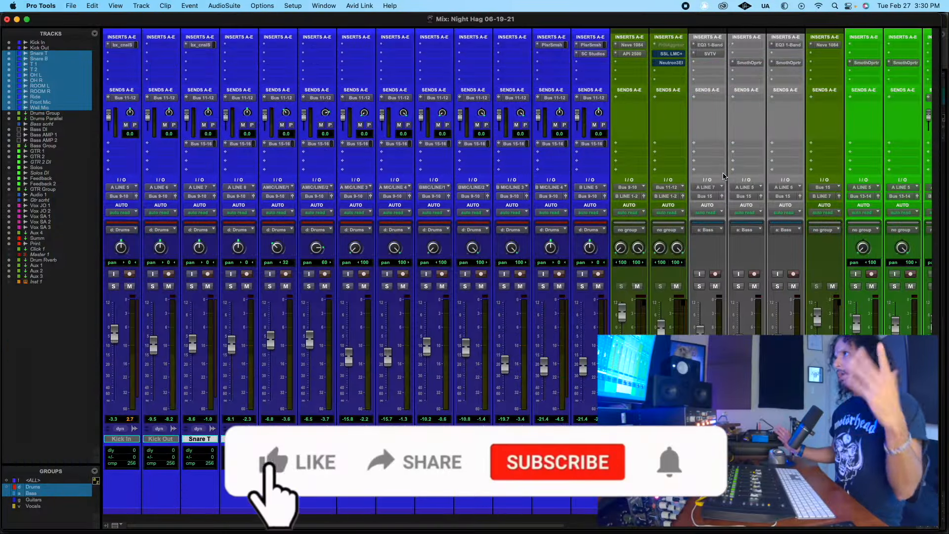
- Bring up the UAD API 2500 insert from the Drums Group channel strip
{"action": "left_click", "coordinate": [279, 462]}
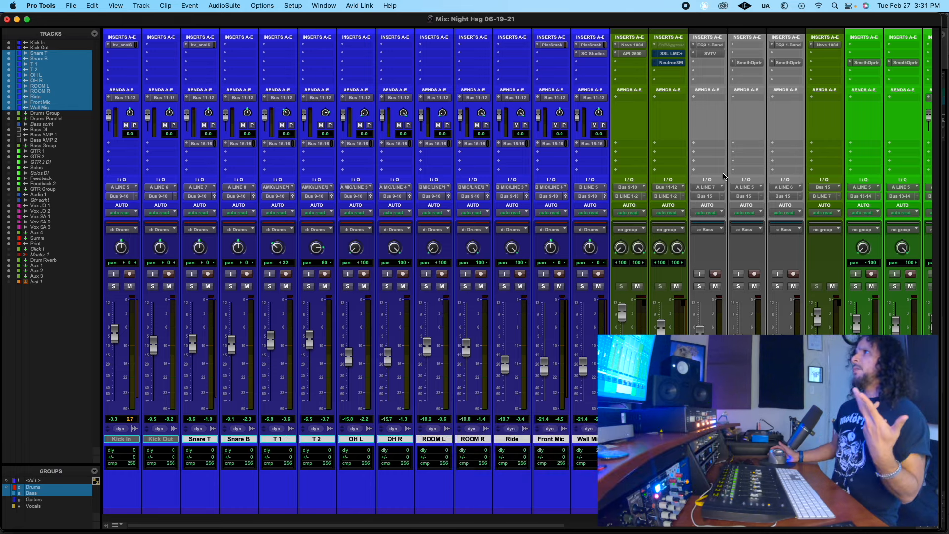
{"action": "mouse_move", "coordinate": [710, 126]}
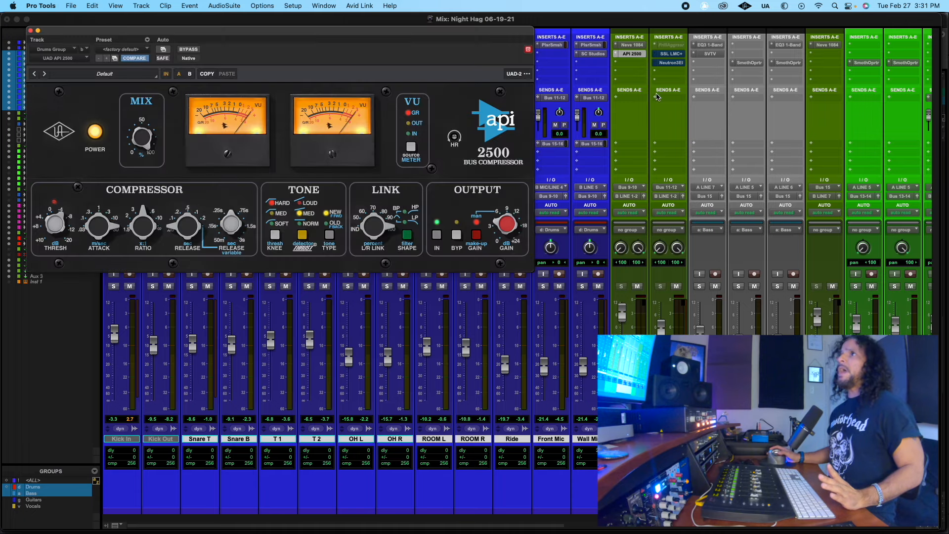
{"action": "mouse_move", "coordinate": [365, 147]}
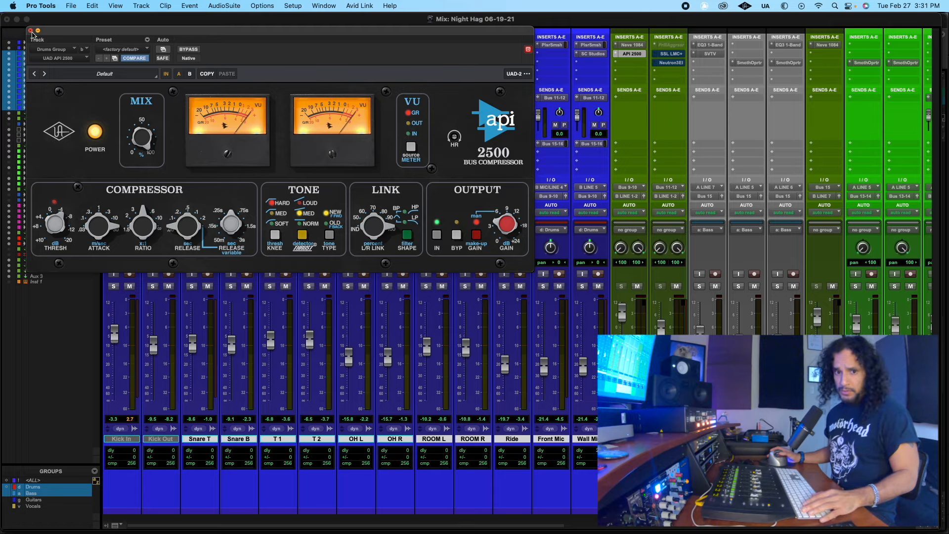
- Close the API 2500 window and scroll the mixer out and back to the drum channels
{"action": "left_click", "coordinate": [31, 31]}
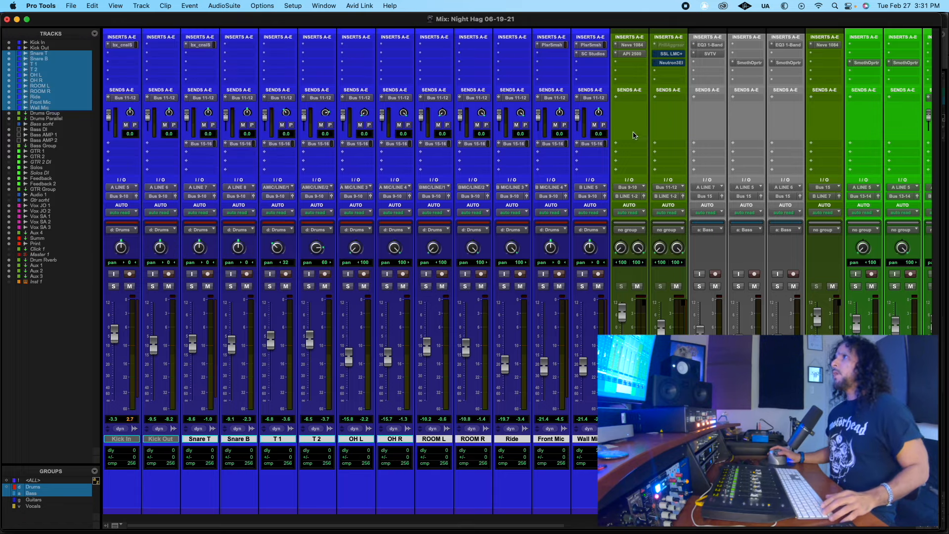
{"action": "scroll", "scroll_direction": "right", "scroll_amount": 3}
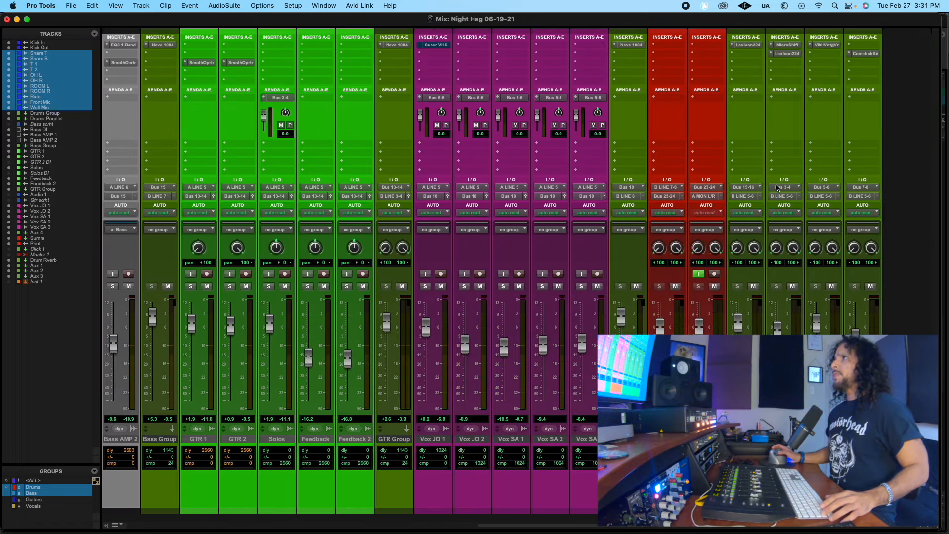
{"action": "scroll", "scroll_direction": "left", "scroll_amount": 3}
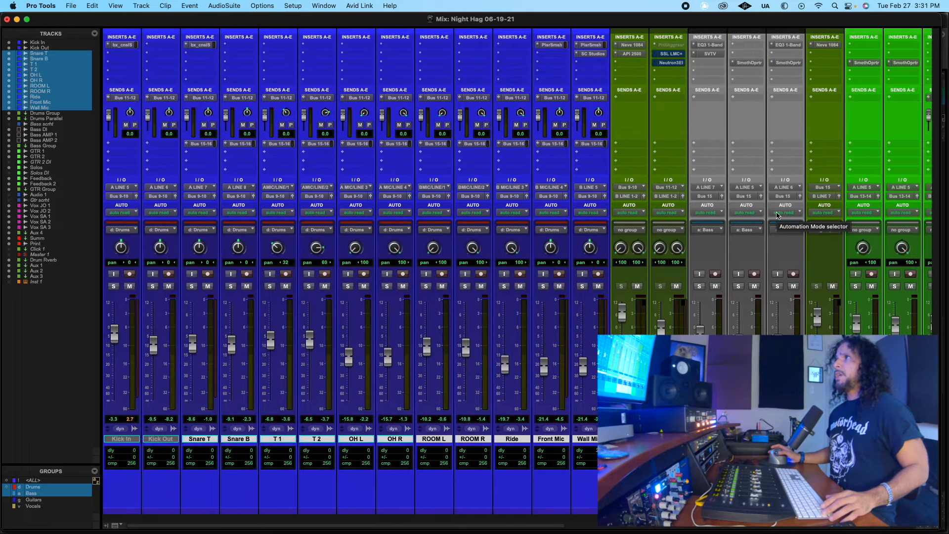
{"action": "mouse_move", "coordinate": [727, 187]}
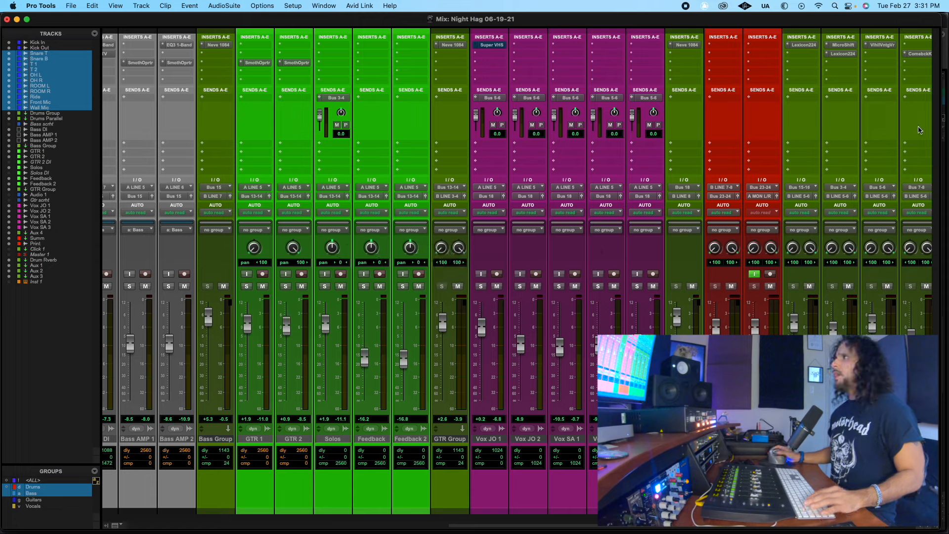
{"action": "mouse_move", "coordinate": [805, 207]}
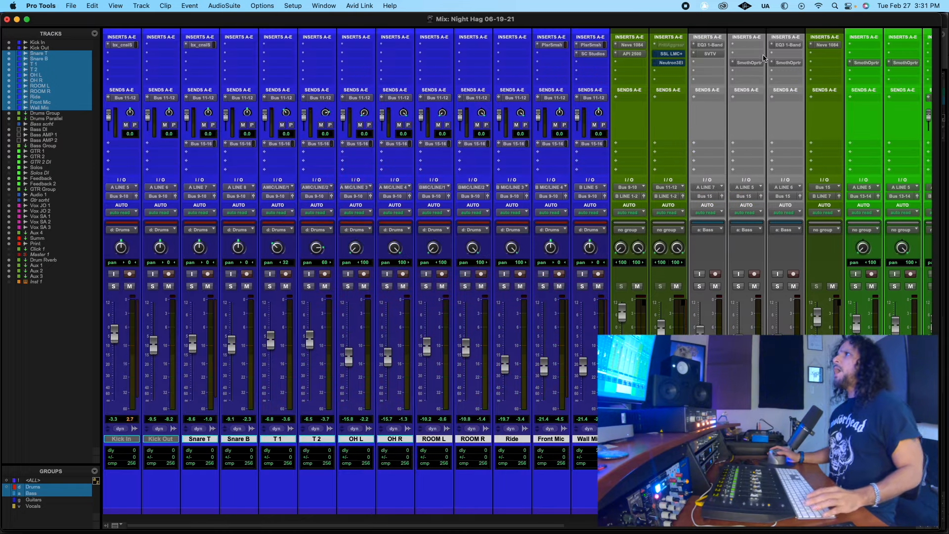
- Bring up the SSL LMC+ insert from the Drums Parallel channel strip
{"action": "left_click", "coordinate": [667, 53]}
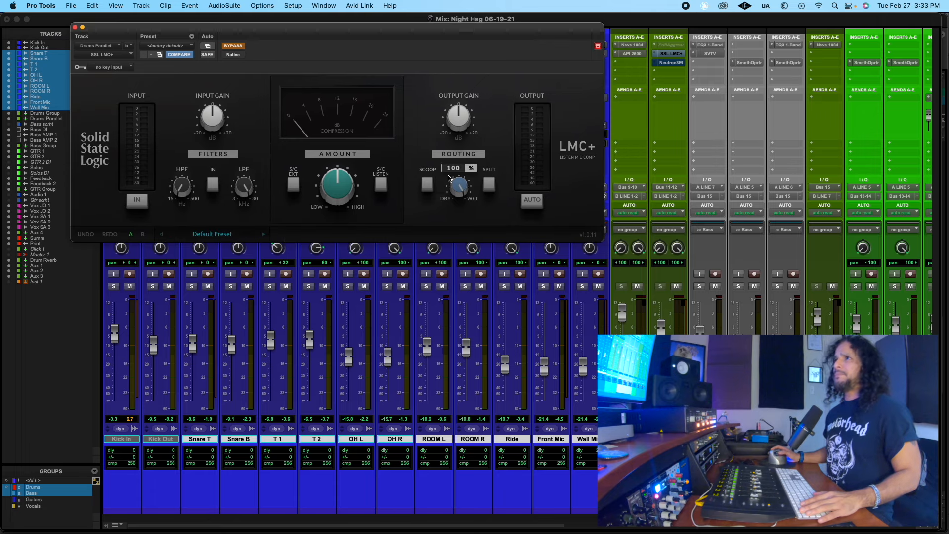
{"action": "left_click", "coordinate": [453, 168]}
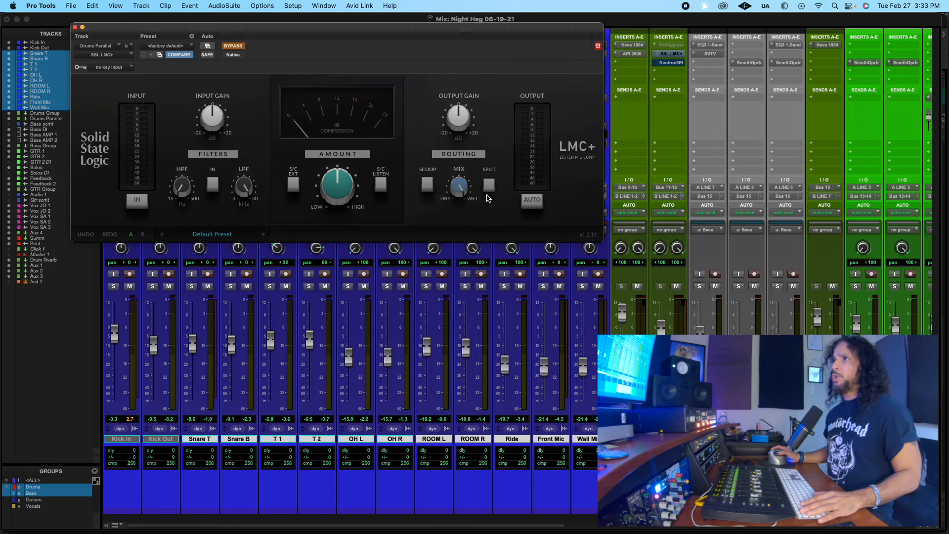
{"action": "mouse_move", "coordinate": [504, 108]}
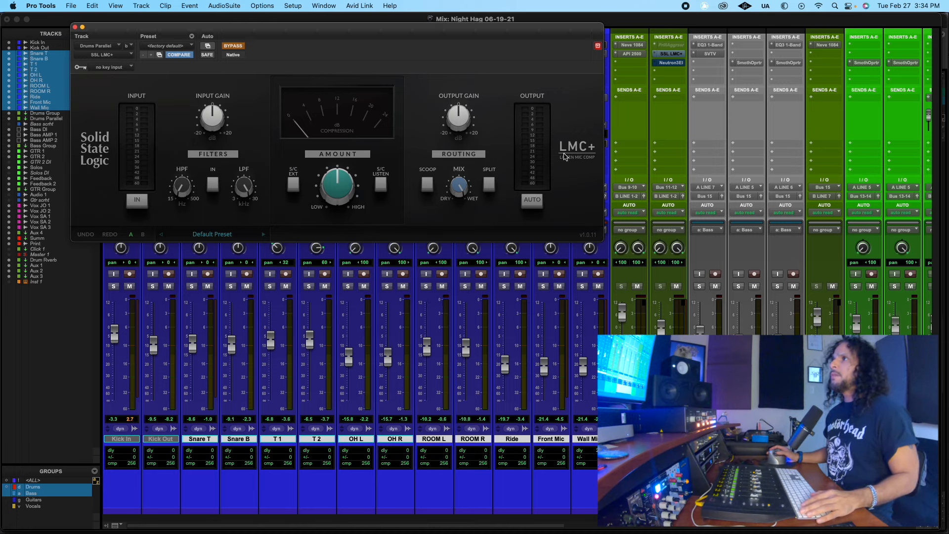
{"action": "mouse_move", "coordinate": [417, 188]}
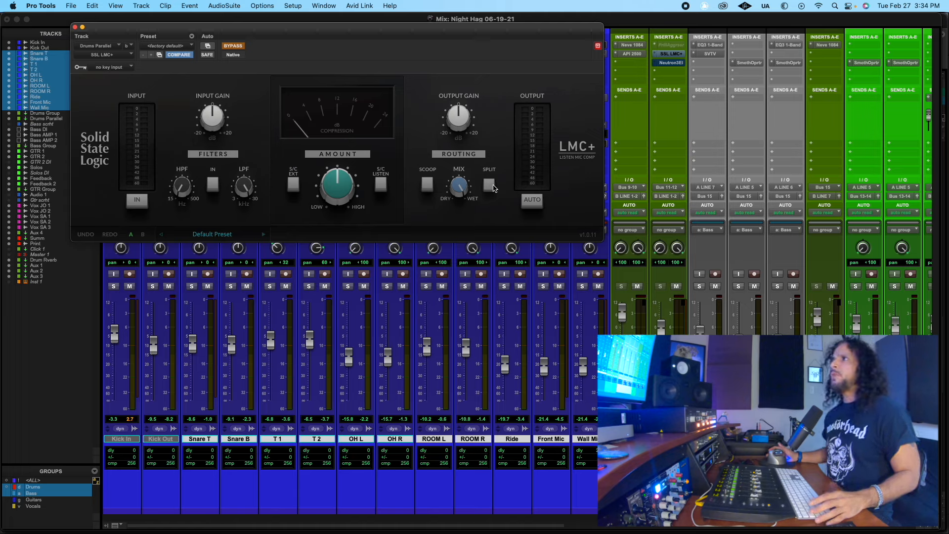
{"action": "left_click", "coordinate": [488, 184]}
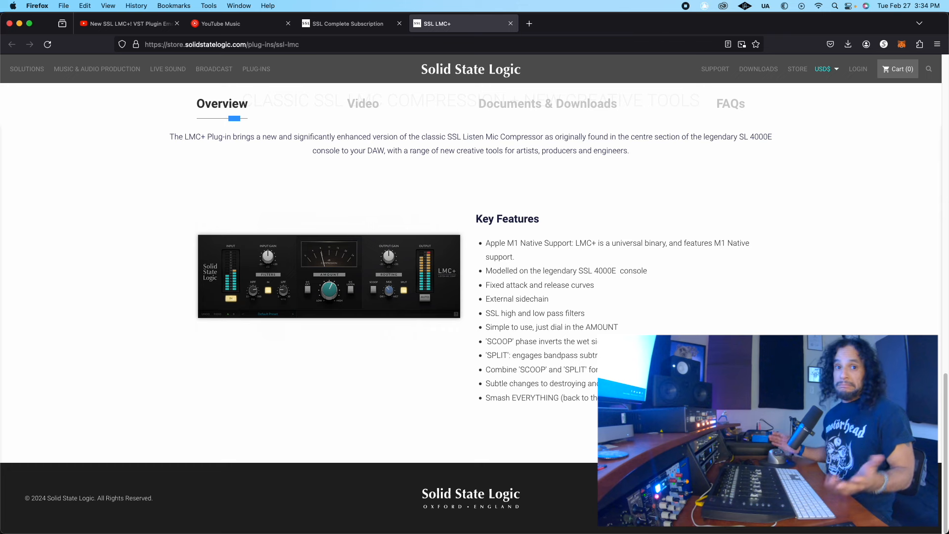
{"action": "mouse_move", "coordinate": [535, 357]}
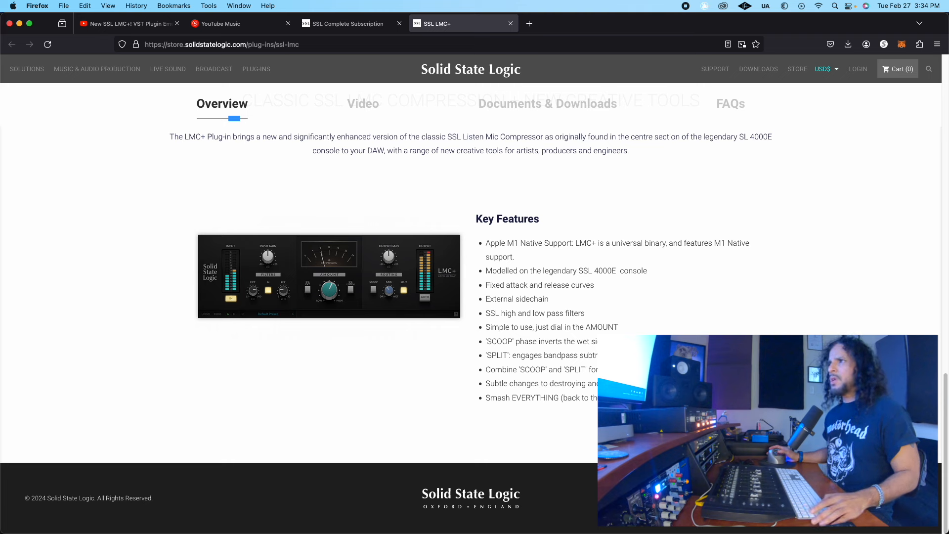
{"action": "mouse_move", "coordinate": [553, 373]}
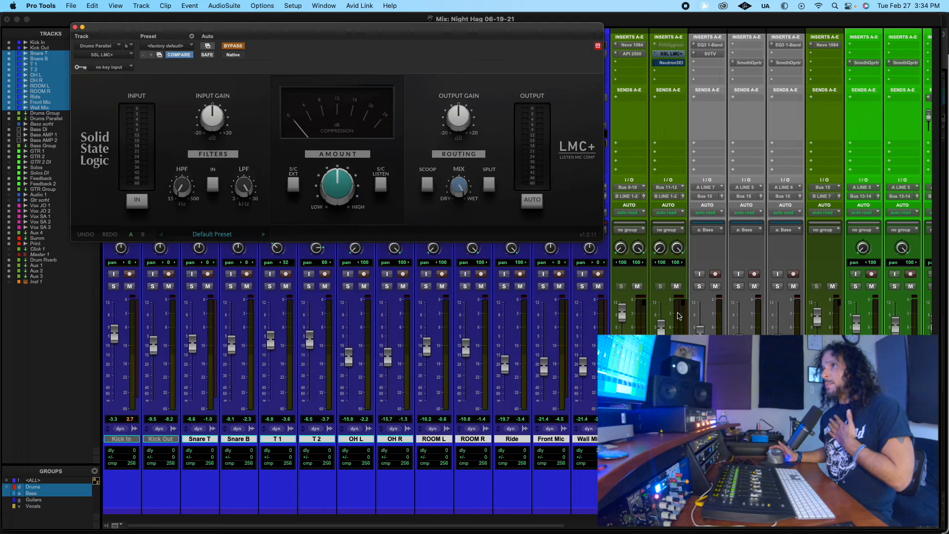
{"action": "mouse_move", "coordinate": [451, 142]}
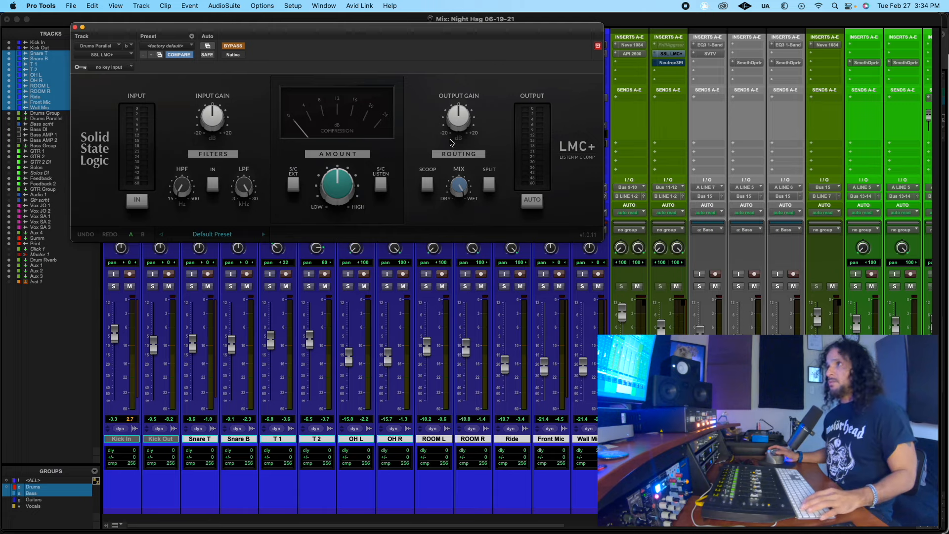
{"action": "mouse_move", "coordinate": [465, 236]}
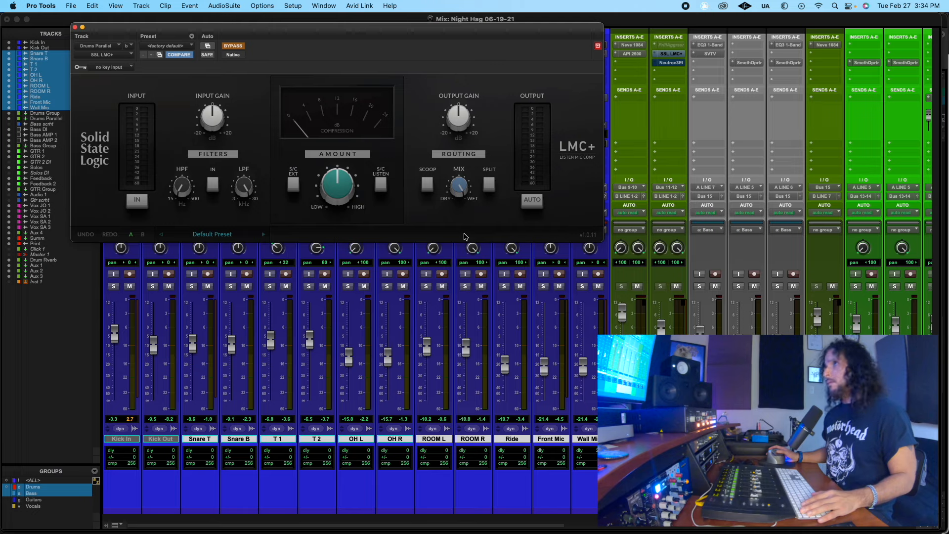
{"action": "mouse_move", "coordinate": [479, 208]}
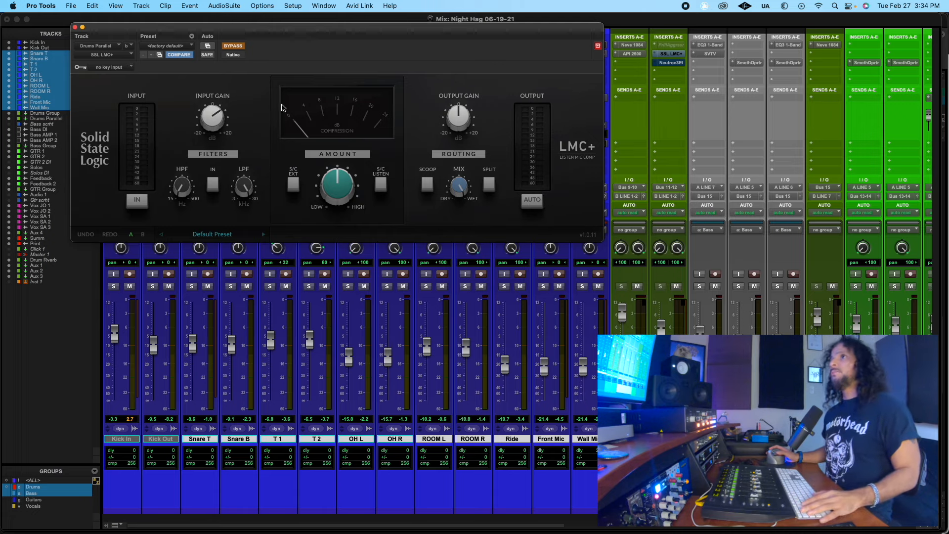
- Switch the LMC+ compressor IN so it processes the parallel drum bus instead of bypassing
{"action": "left_click", "coordinate": [458, 118]}
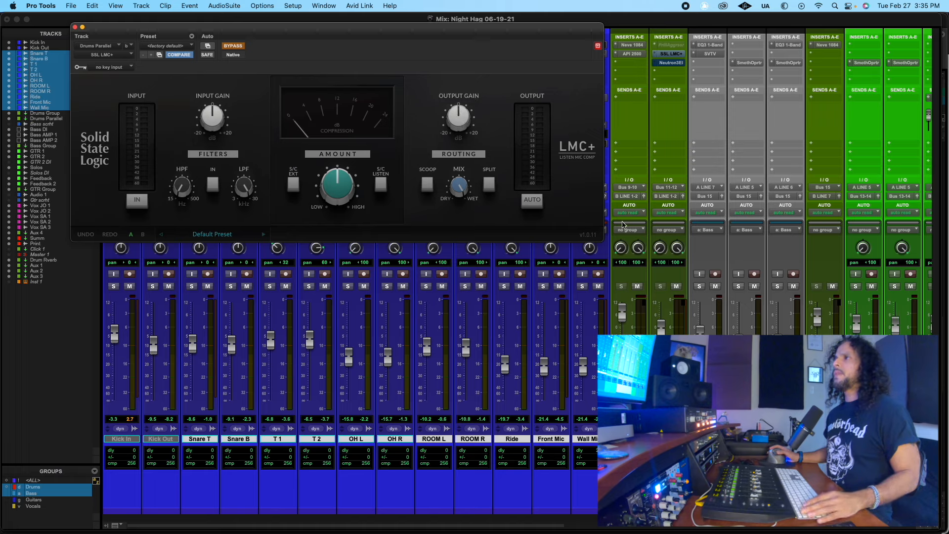
{"action": "left_click", "coordinate": [137, 200]}
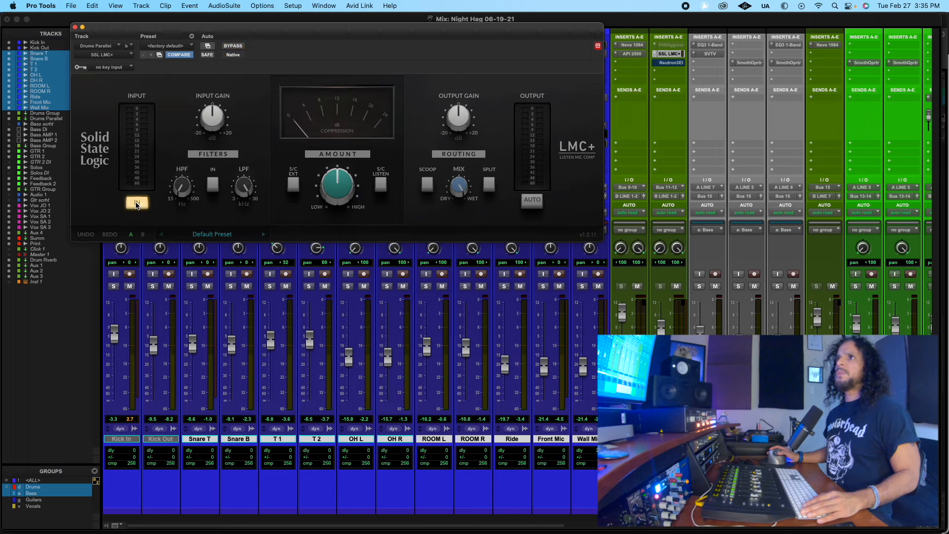